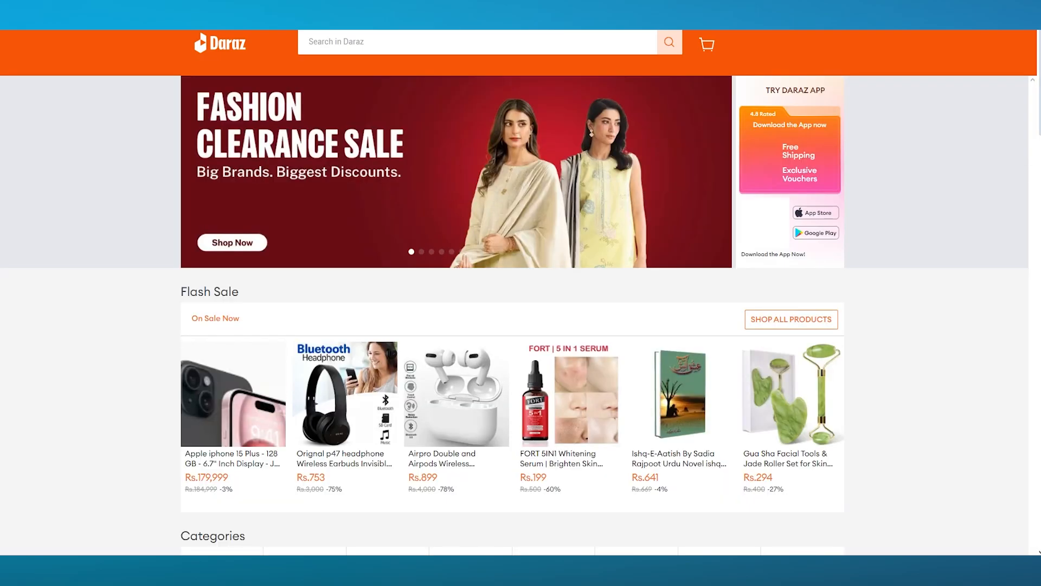
- Leave the home setup guide and go to Add apps to browse the Shopify App Store
scroll("down", 3)
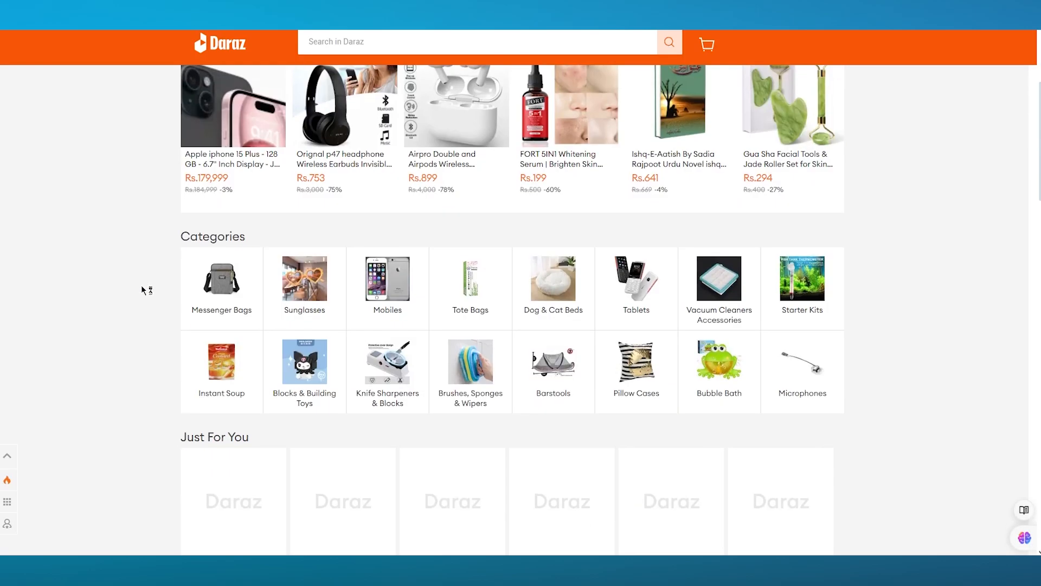
scroll("down", 3)
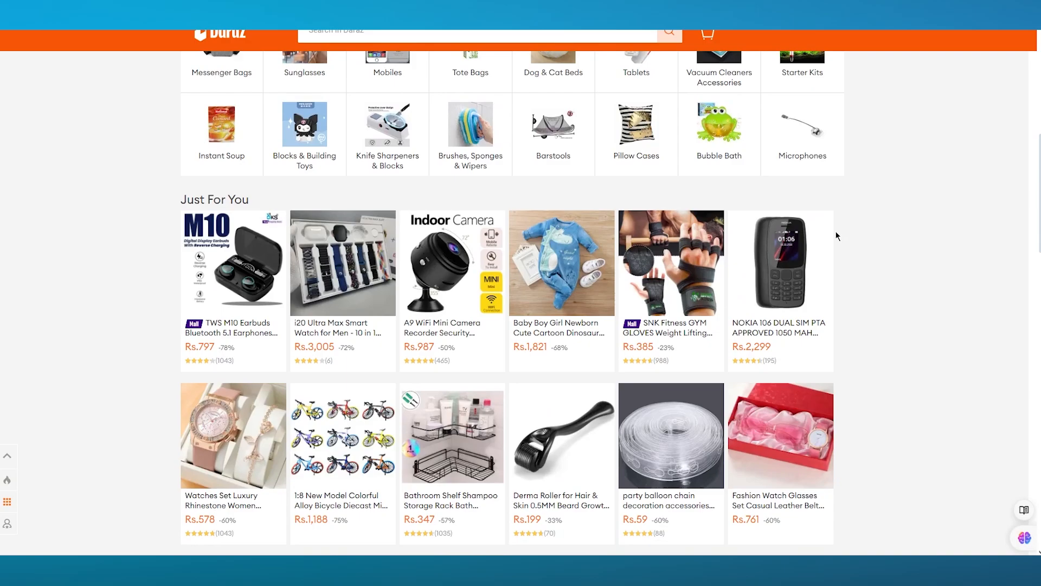
scroll("up", 3)
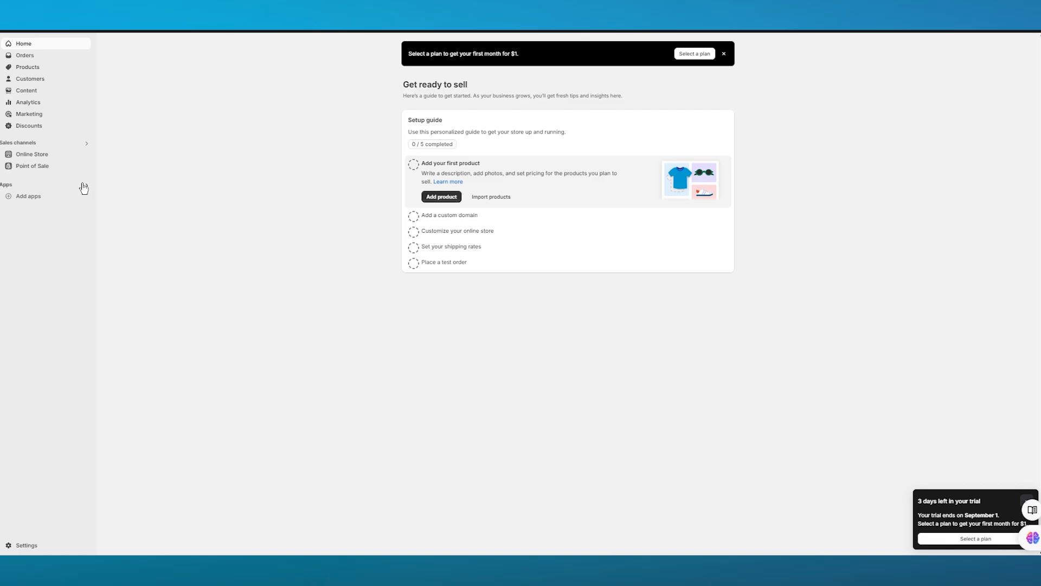
left_click(29, 196)
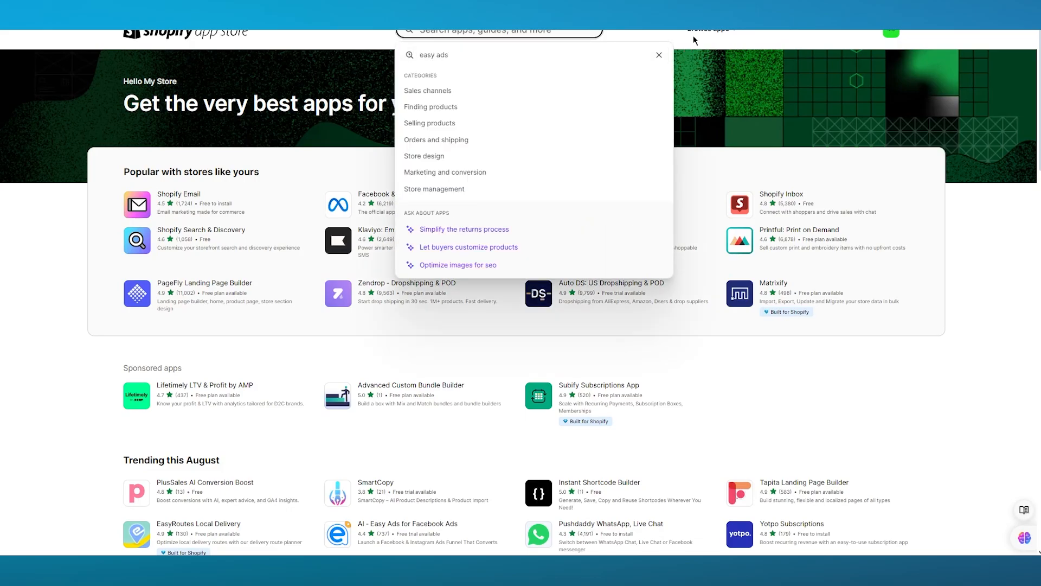
- Search the App Store for 'daraz' and open the Daraz Link app listing
type("daraz")
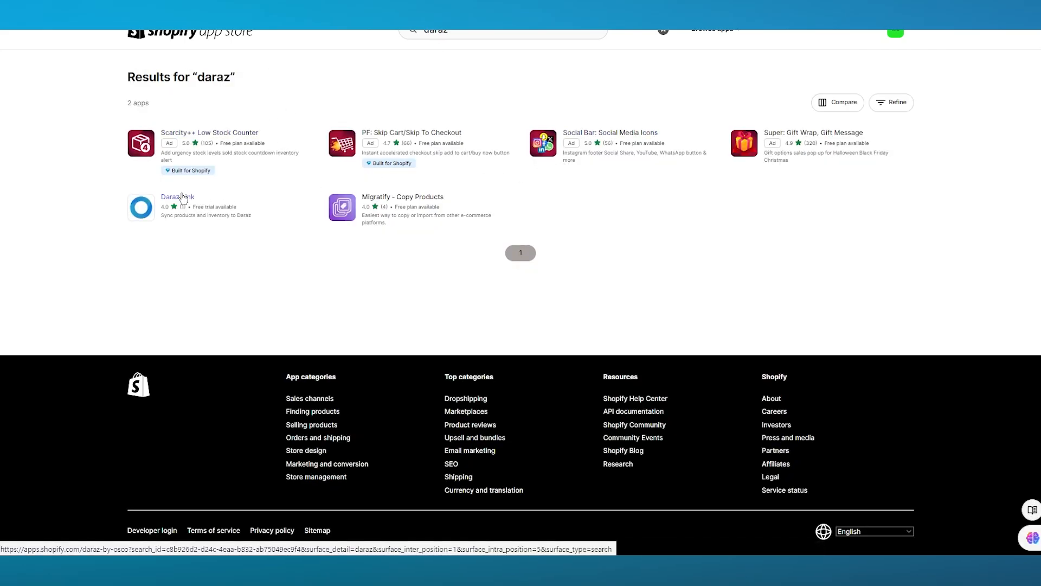
left_click(177, 196)
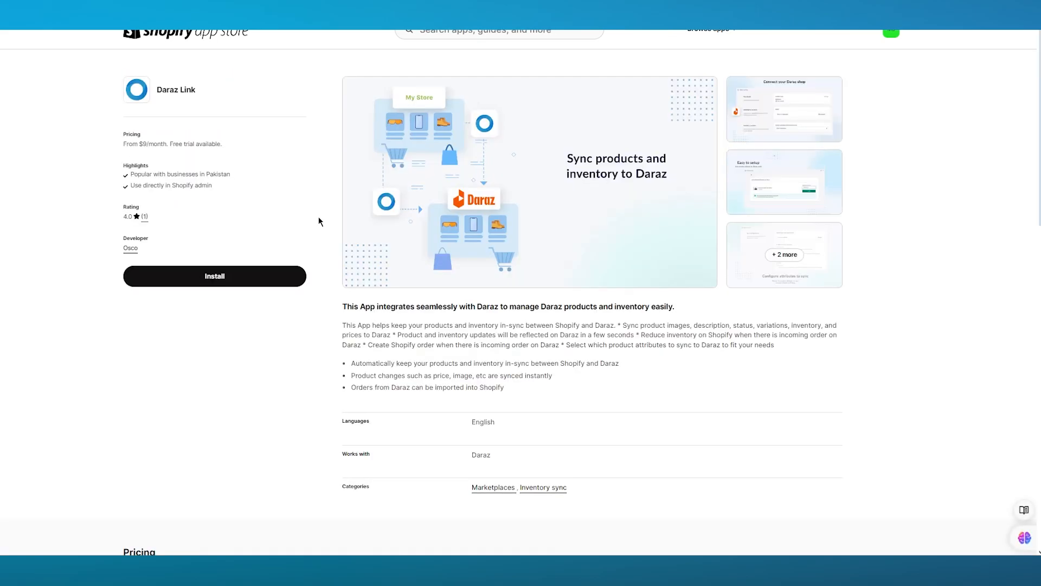
mouse_move(215, 278)
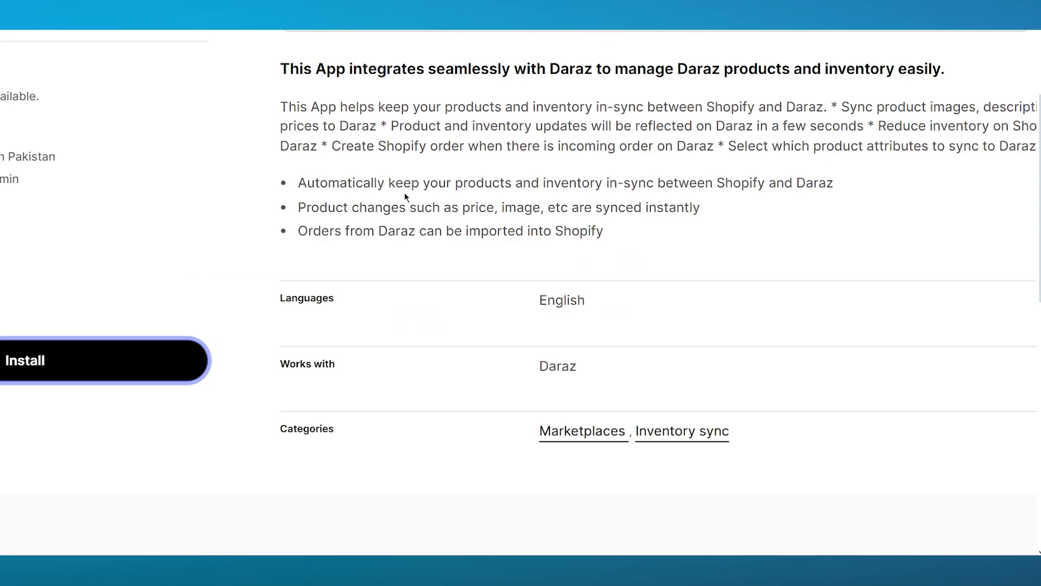
mouse_move(373, 198)
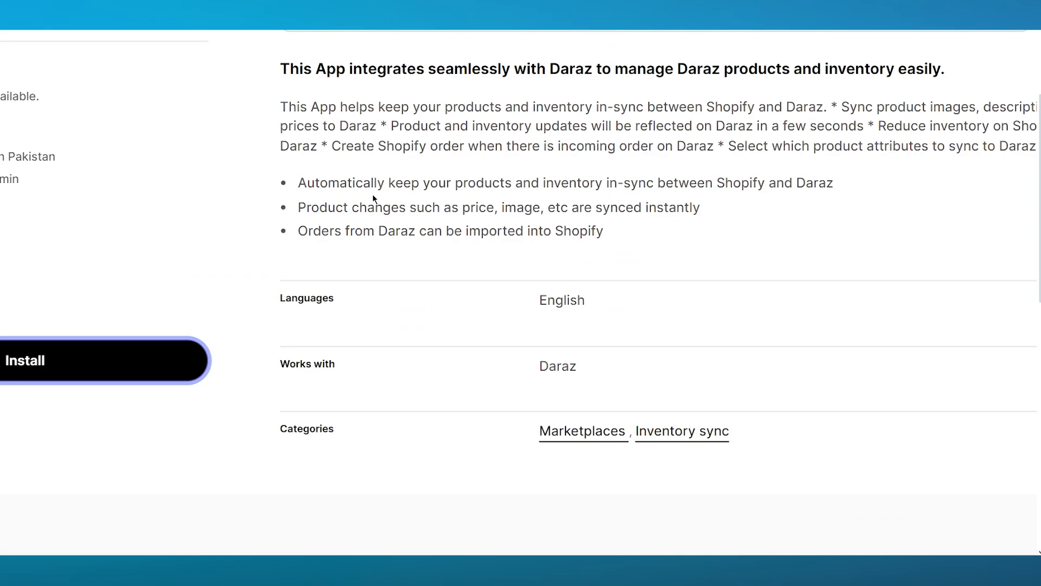
mouse_move(531, 179)
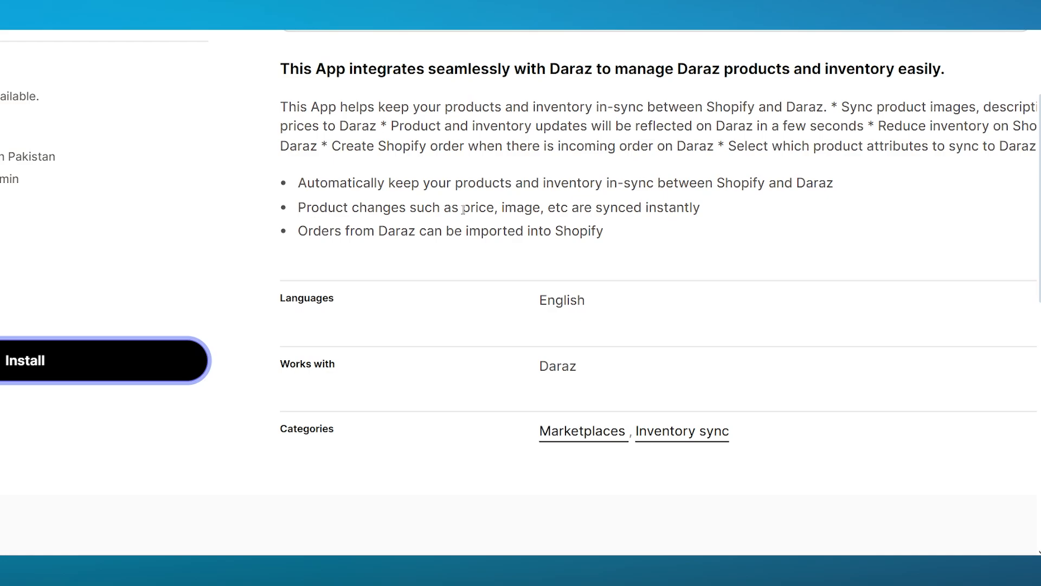
mouse_move(746, 226)
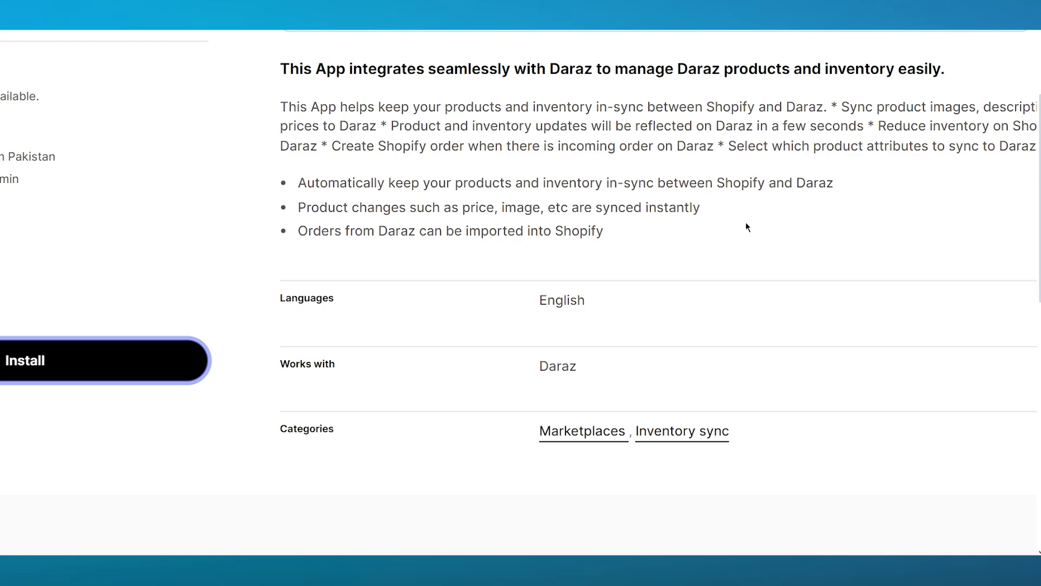
mouse_move(353, 244)
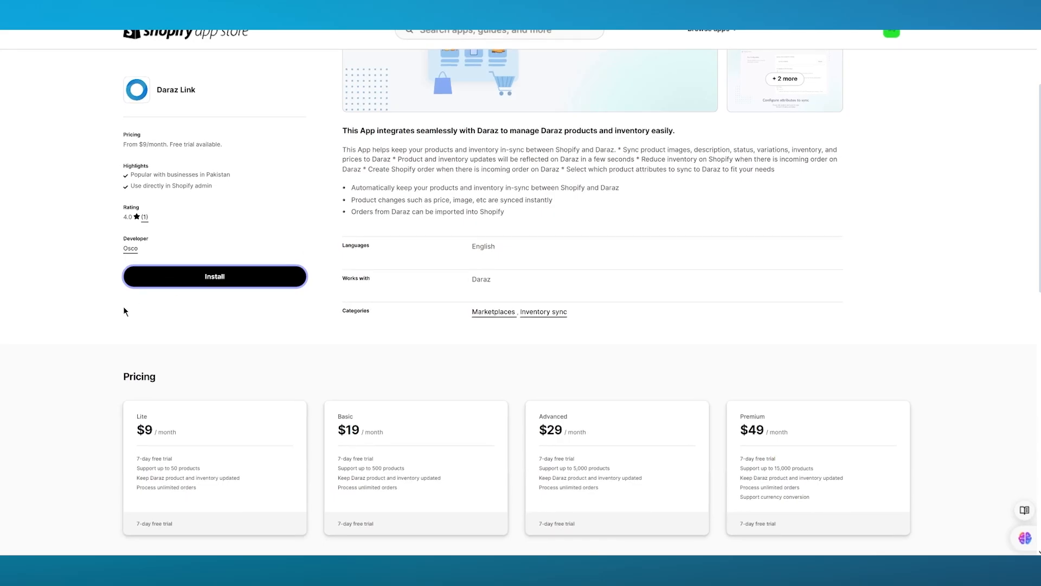
- Review Daraz Link's $9–$49 monthly pricing plans and start installing the app
scroll("down", 3)
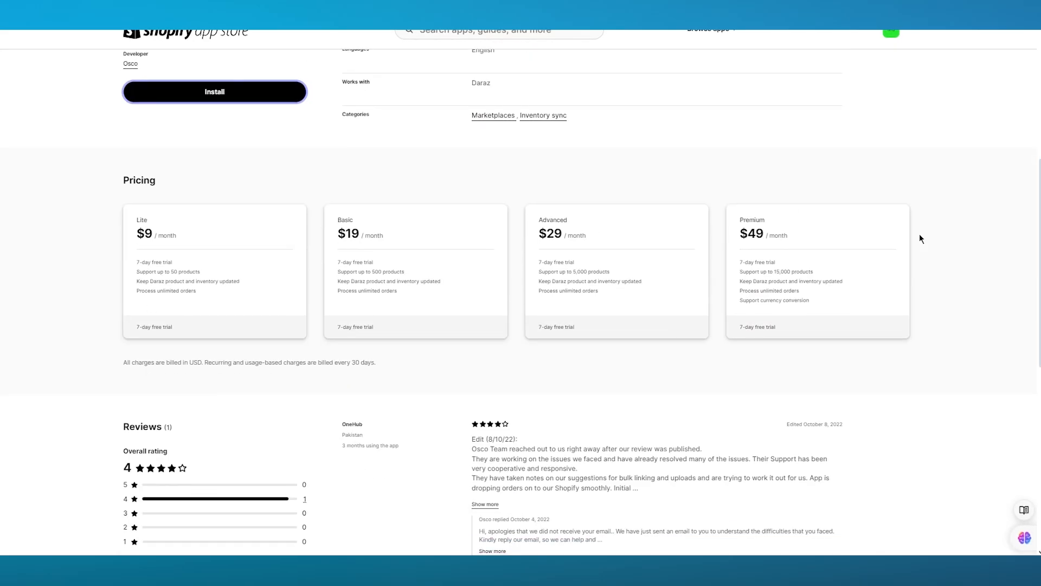
mouse_move(193, 244)
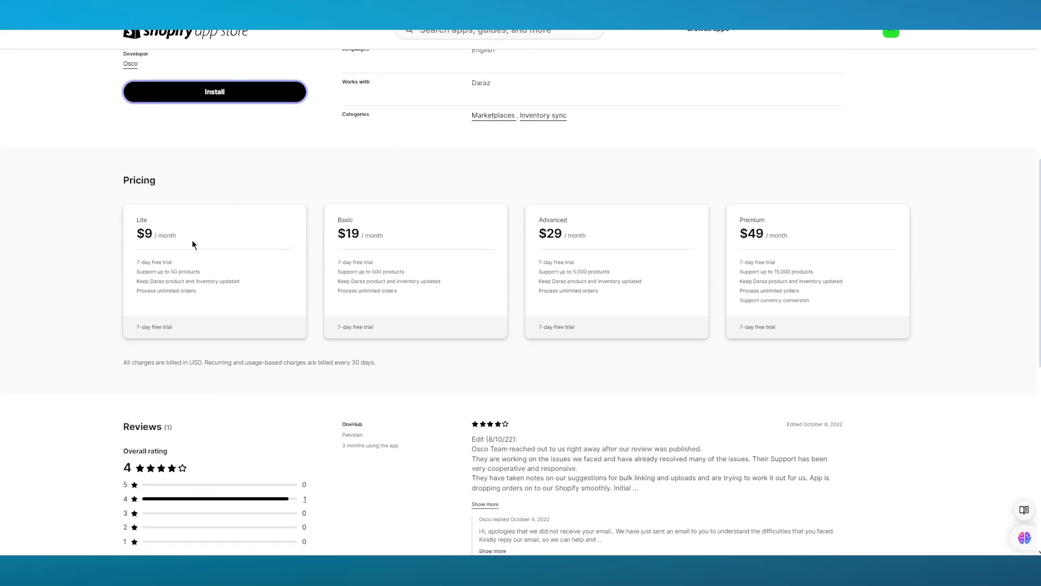
mouse_move(434, 230)
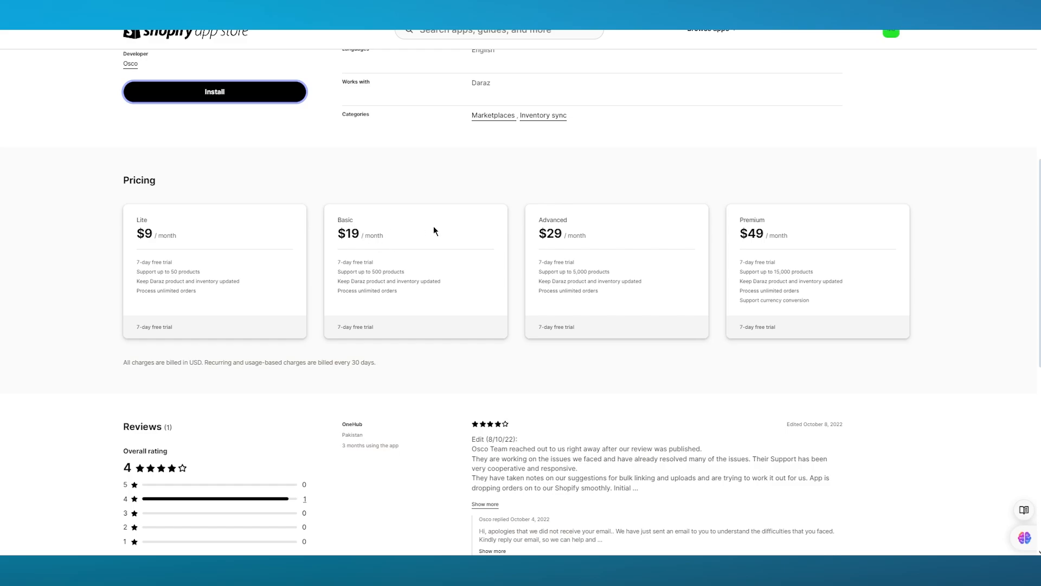
mouse_move(564, 240)
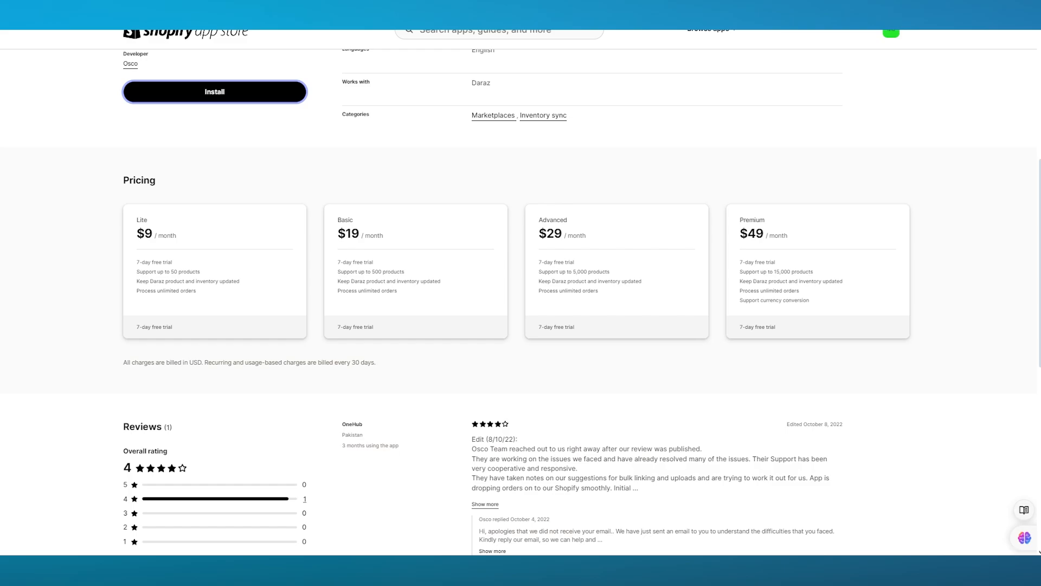
left_click(214, 91)
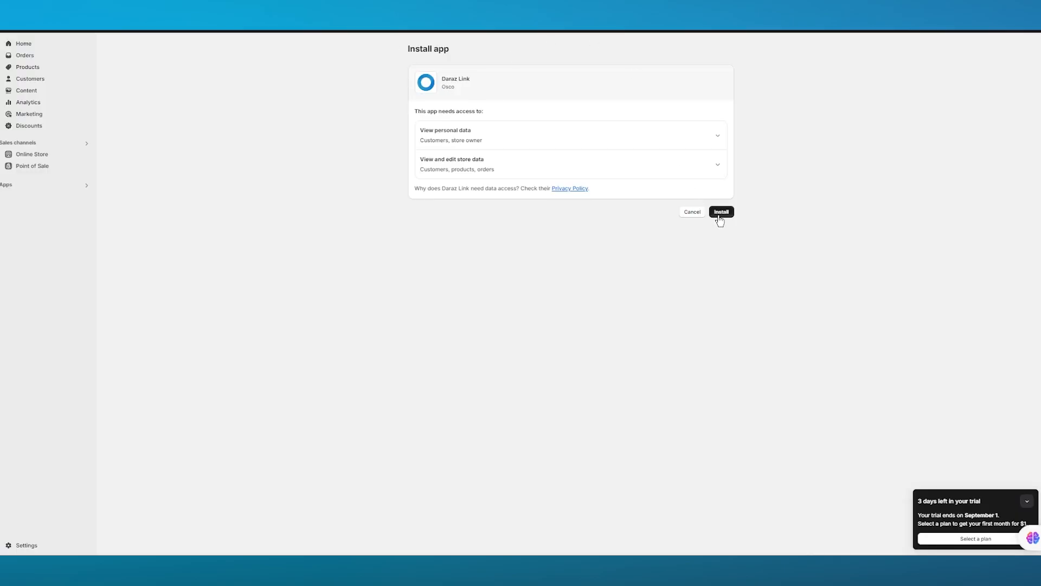
- Grant permissions to install Daraz Link, then go to its Products section
left_click(721, 212)
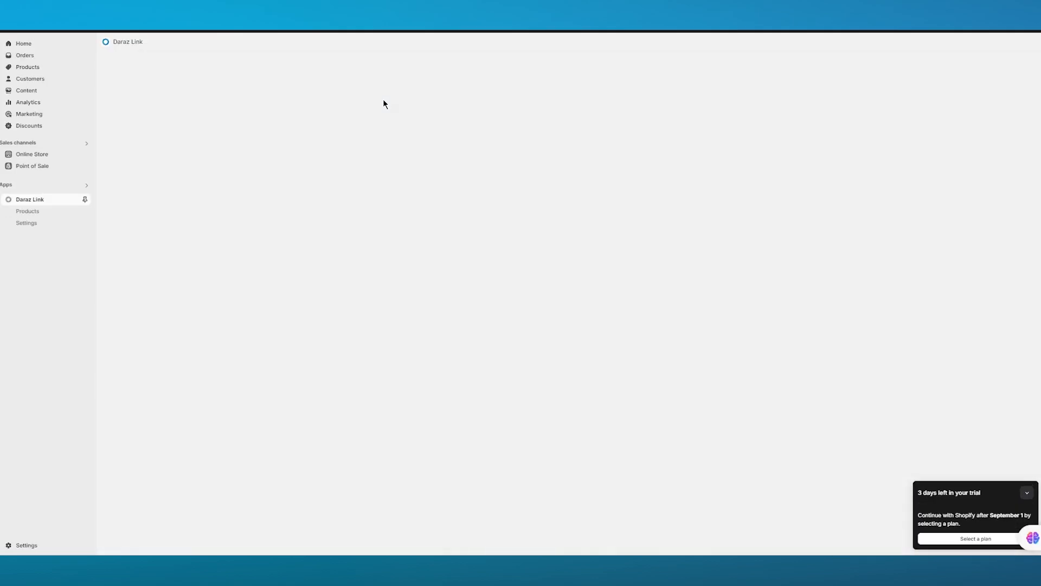
left_click(28, 211)
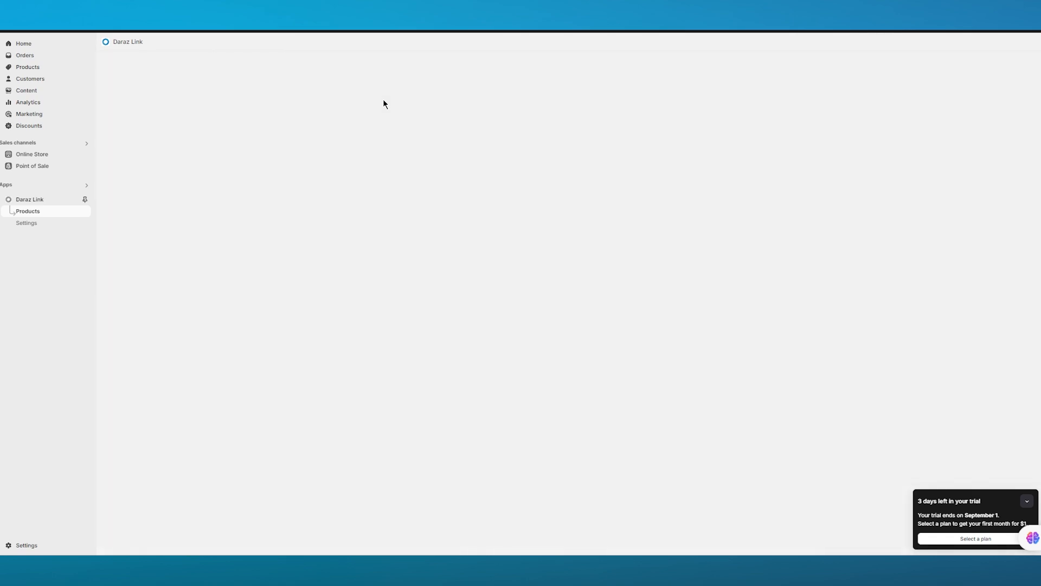
left_click(30, 200)
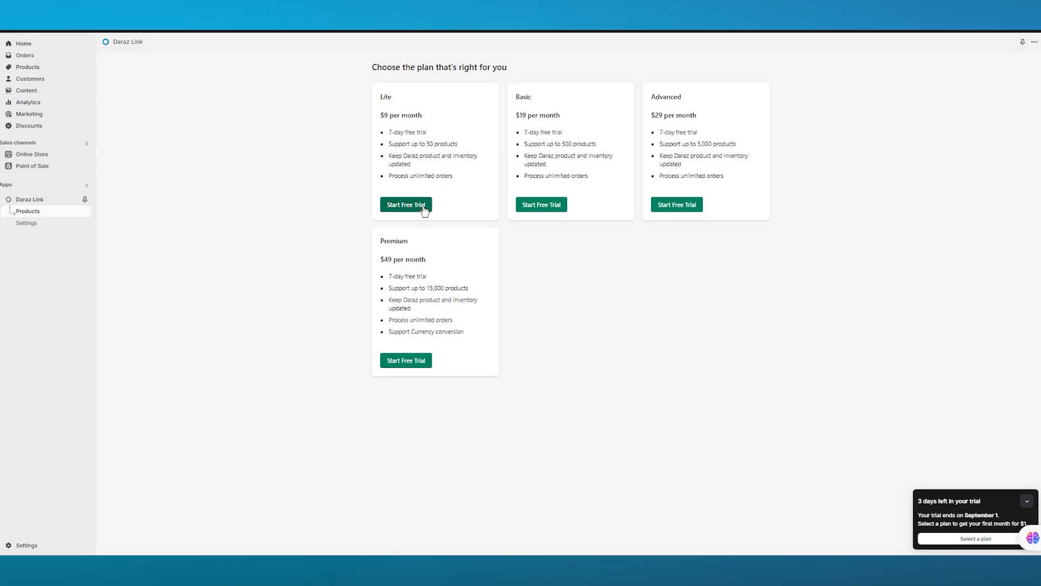
mouse_move(882, 168)
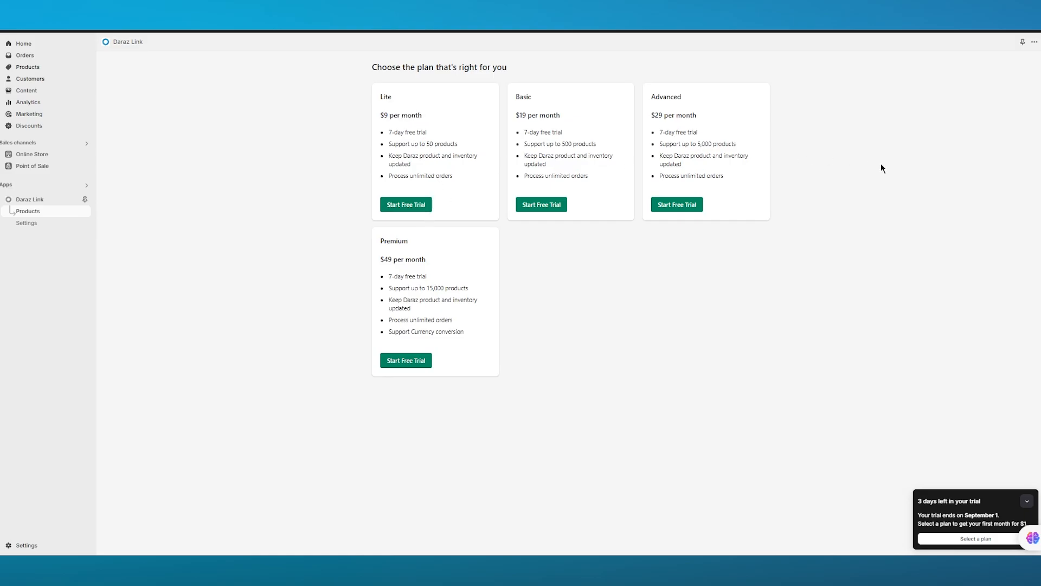
- Start and approve the $9 Lite plan with its 7-day free trial
left_click(404, 204)
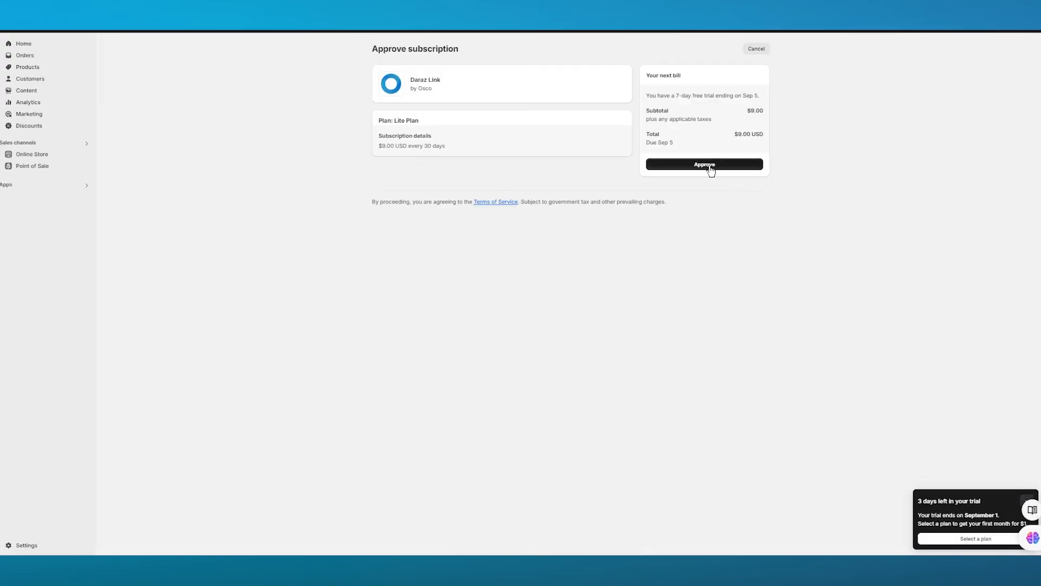
left_click(703, 164)
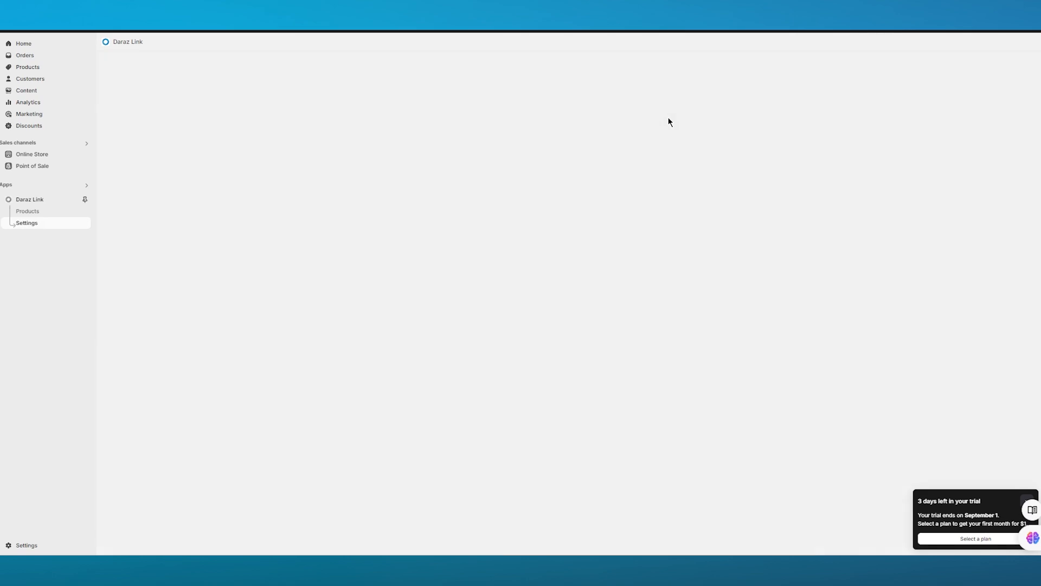
- In Daraz Link settings, sync inventory from Shop location and enable Daraz order import
left_click(26, 222)
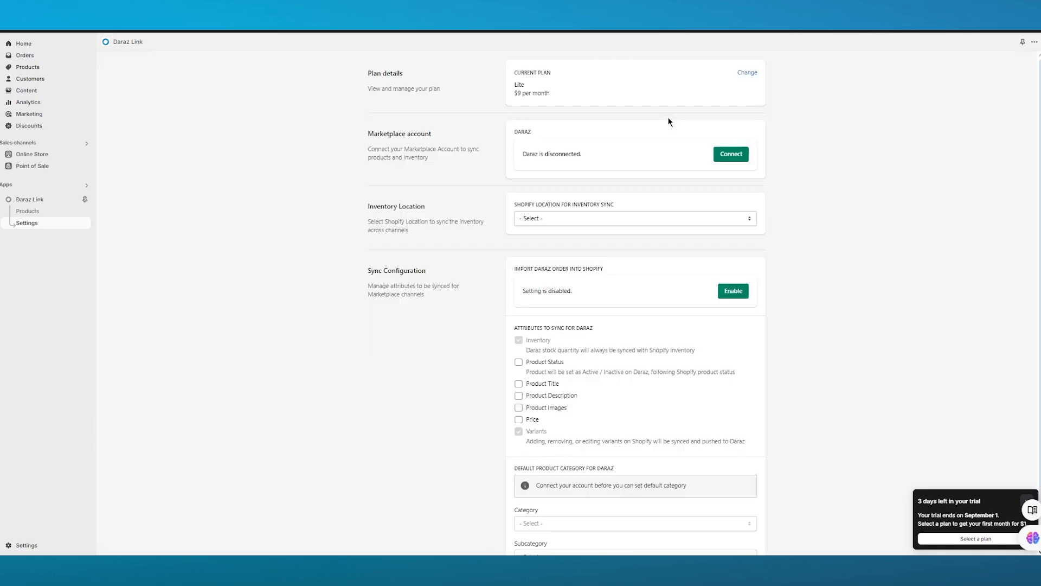
mouse_move(864, 178)
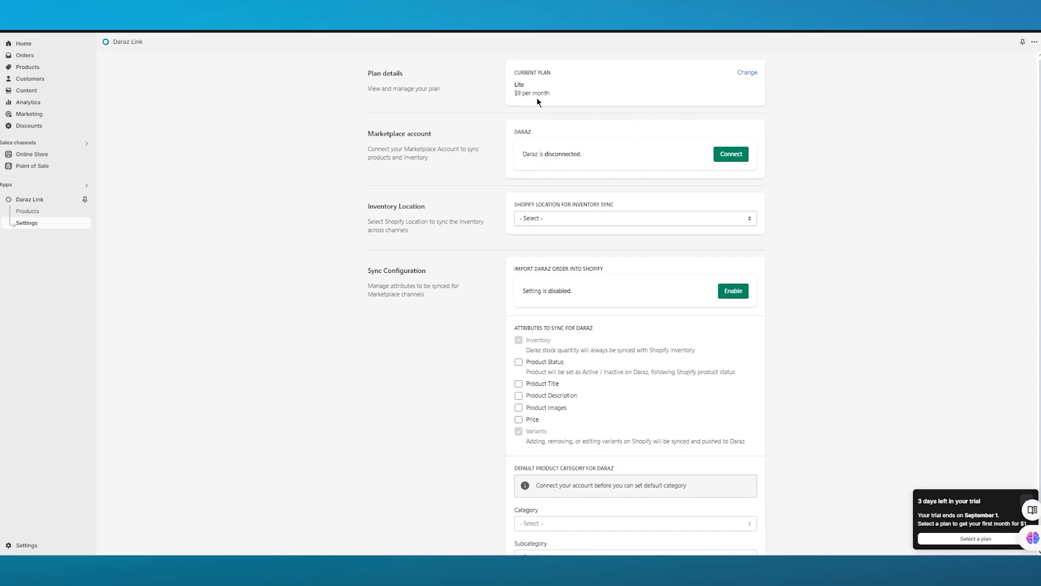
scroll("down", 3)
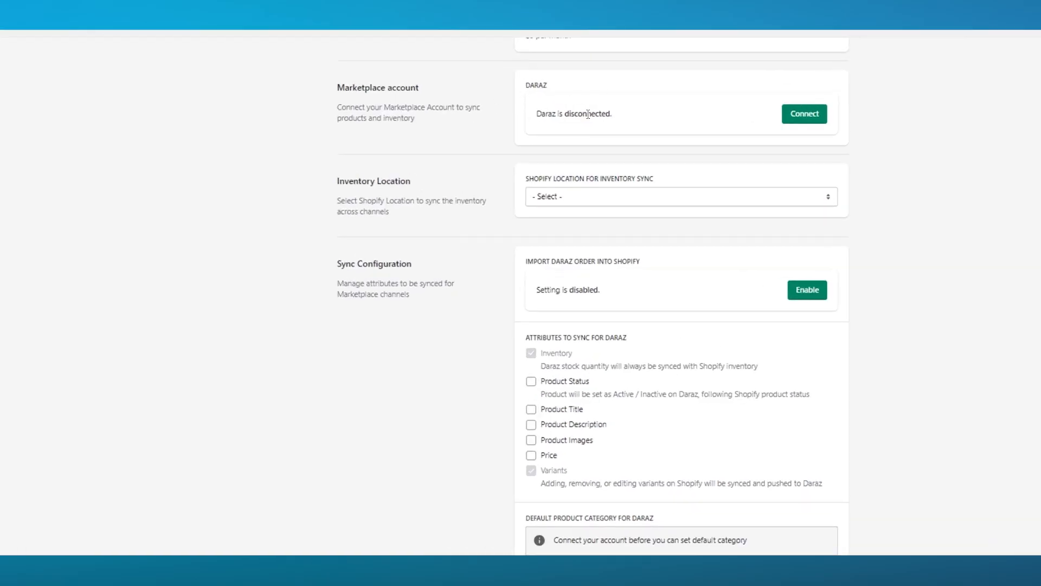
left_click(633, 174)
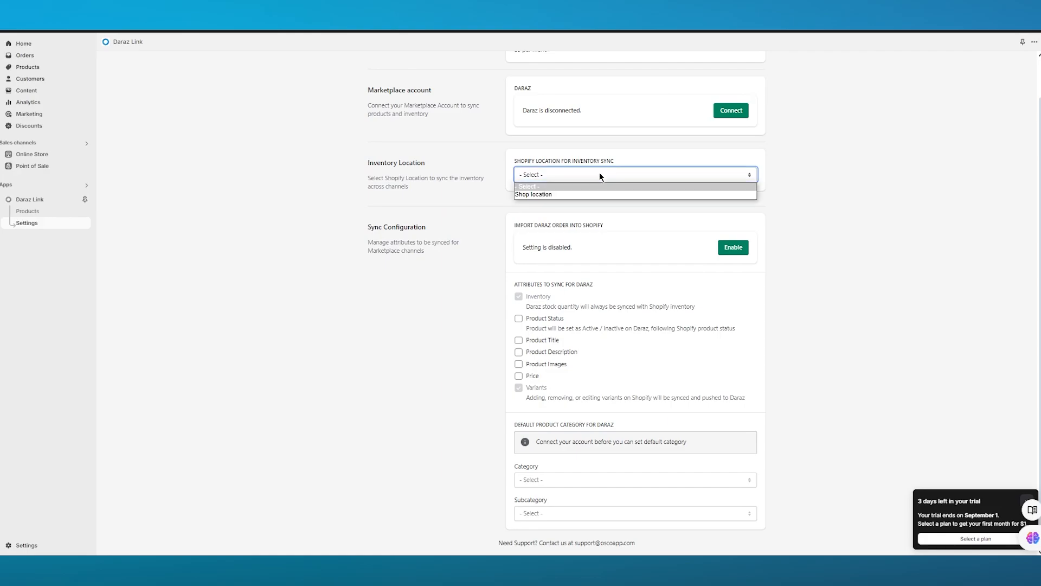
left_click(534, 194)
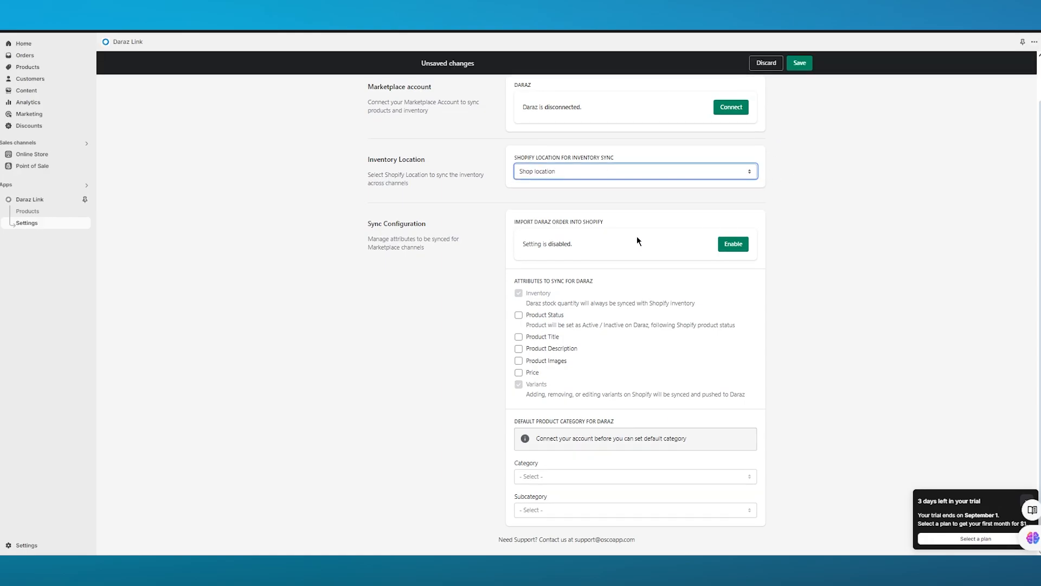
left_click(733, 244)
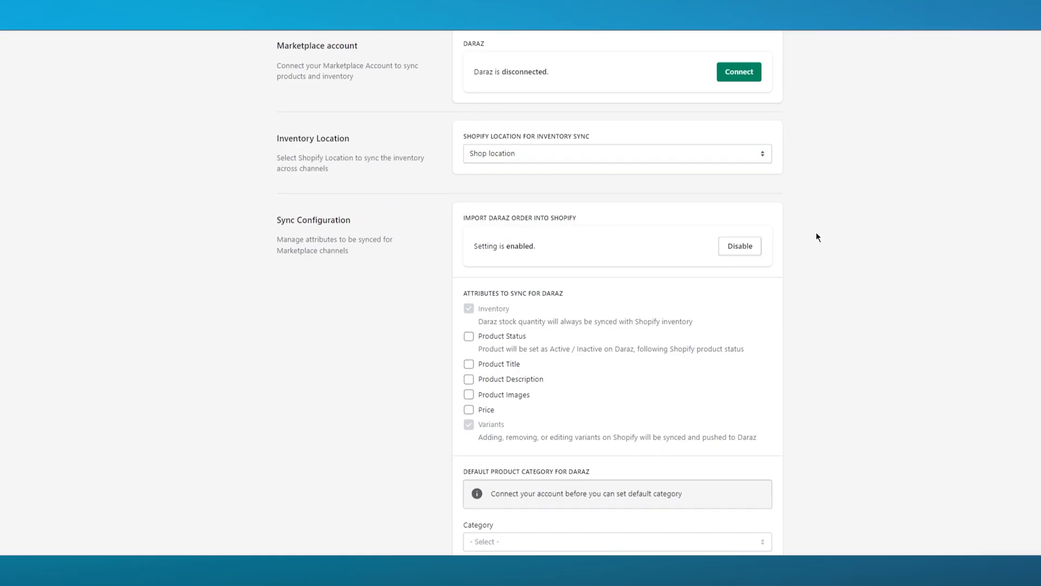
- Include product status, title, description, images and price in the Daraz product sync
scroll("down", 3)
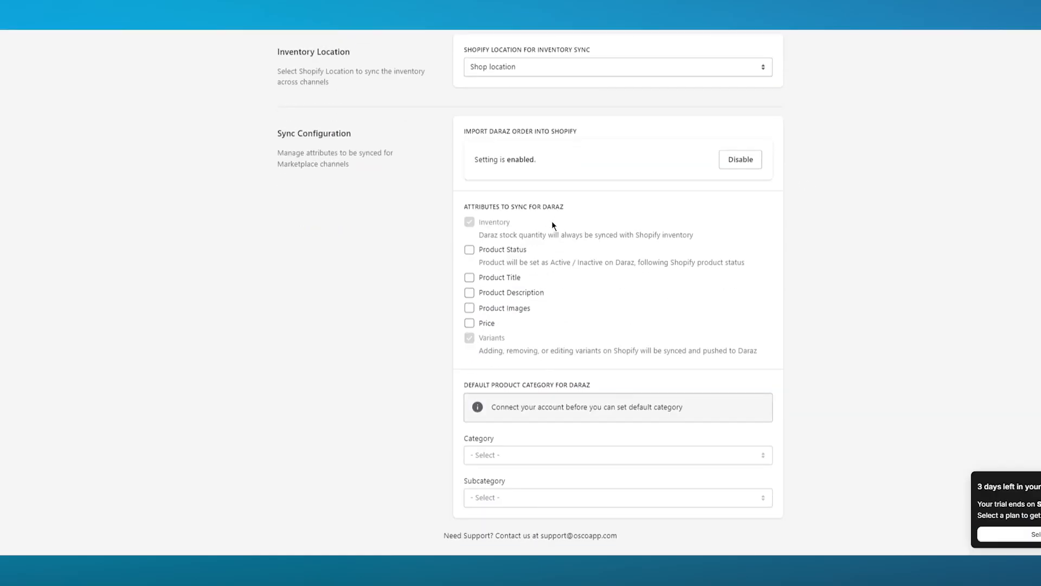
left_click(470, 249)
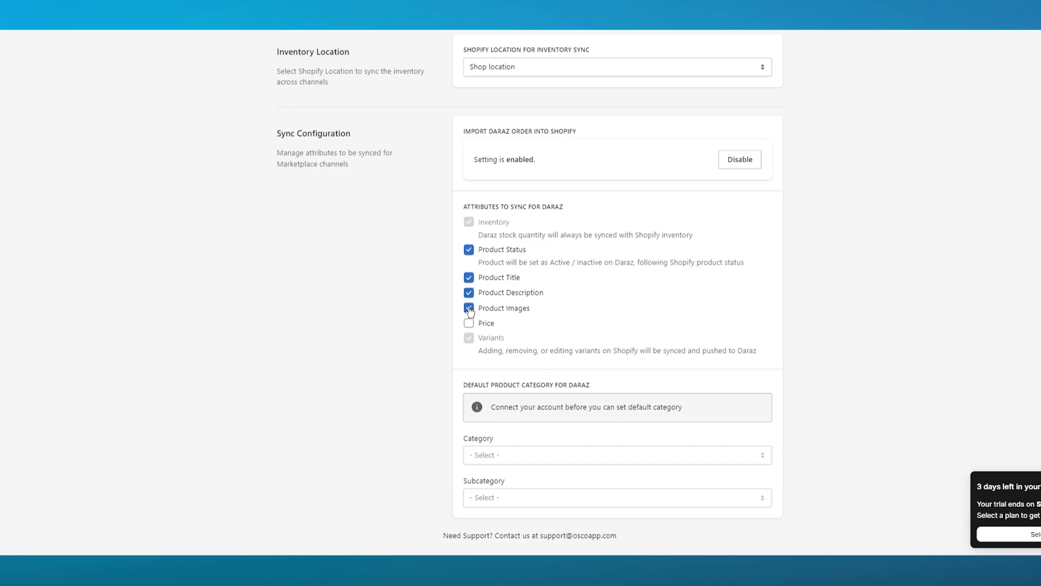
left_click(468, 324)
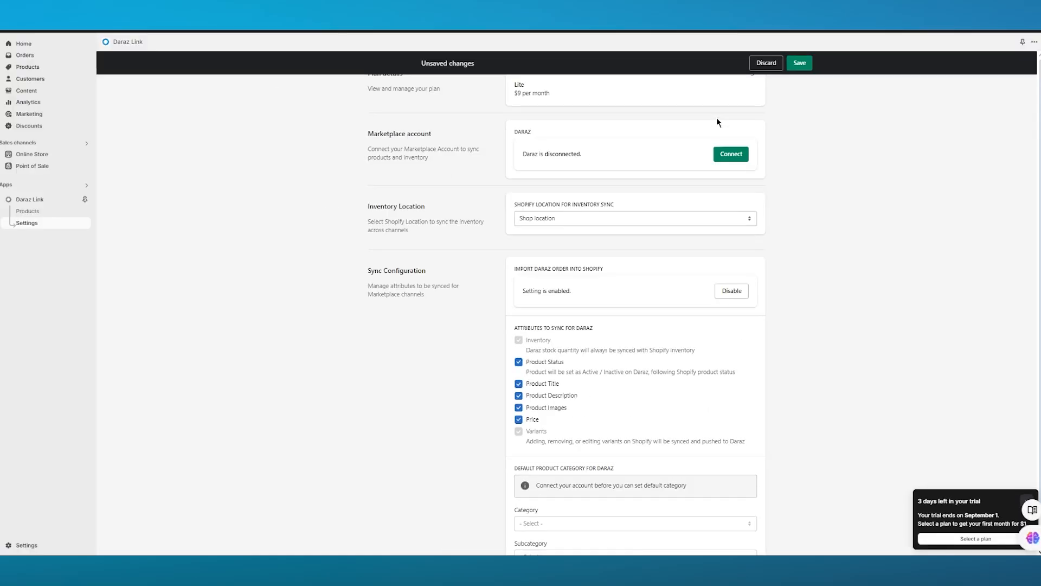
- Connect the Daraz shop with region Pakistan and confirm, heading to Daraz authorization
left_click(730, 153)
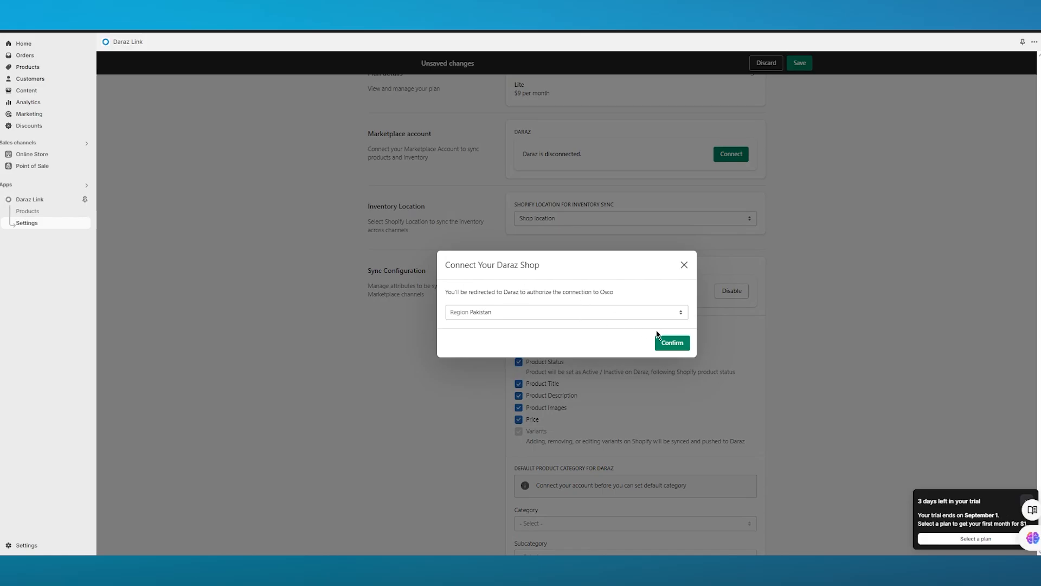
left_click(671, 343)
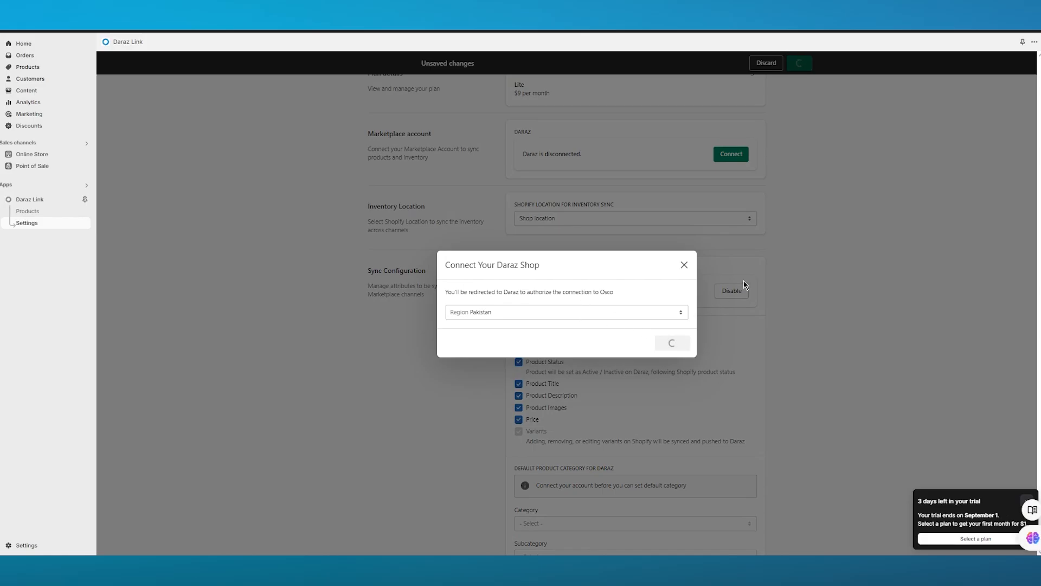
mouse_move(640, 348)
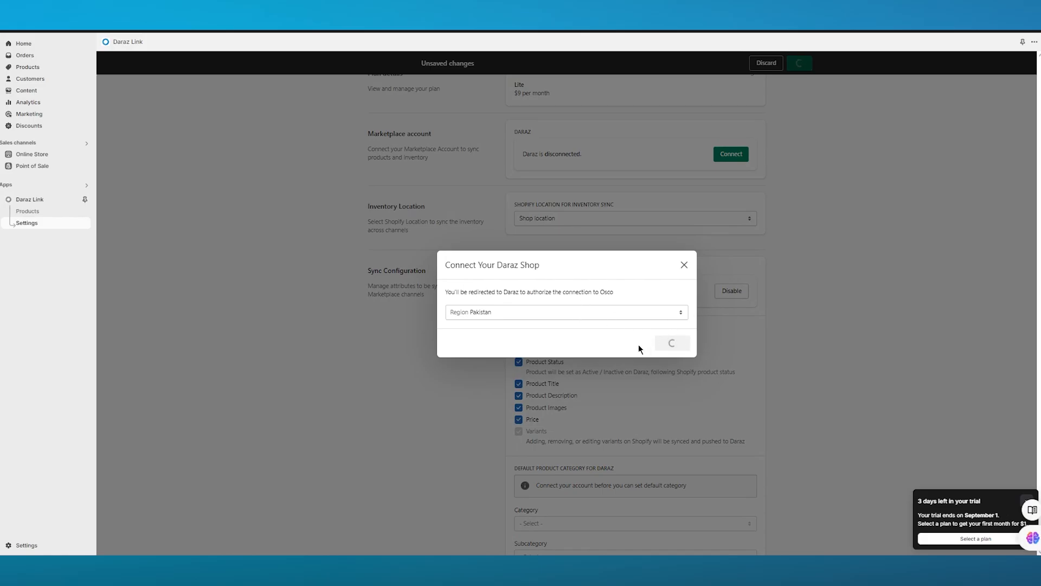
left_click(670, 343)
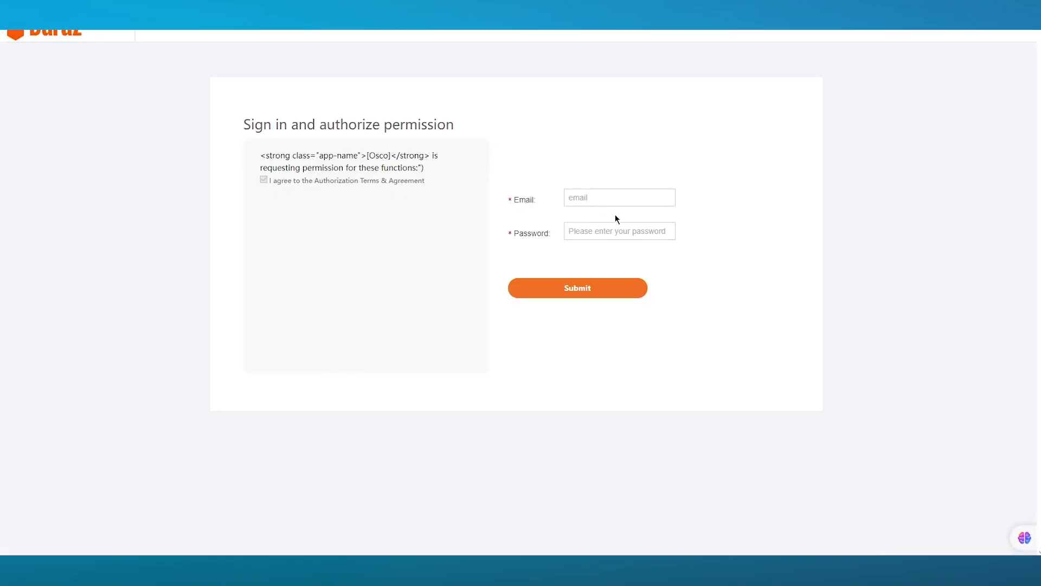
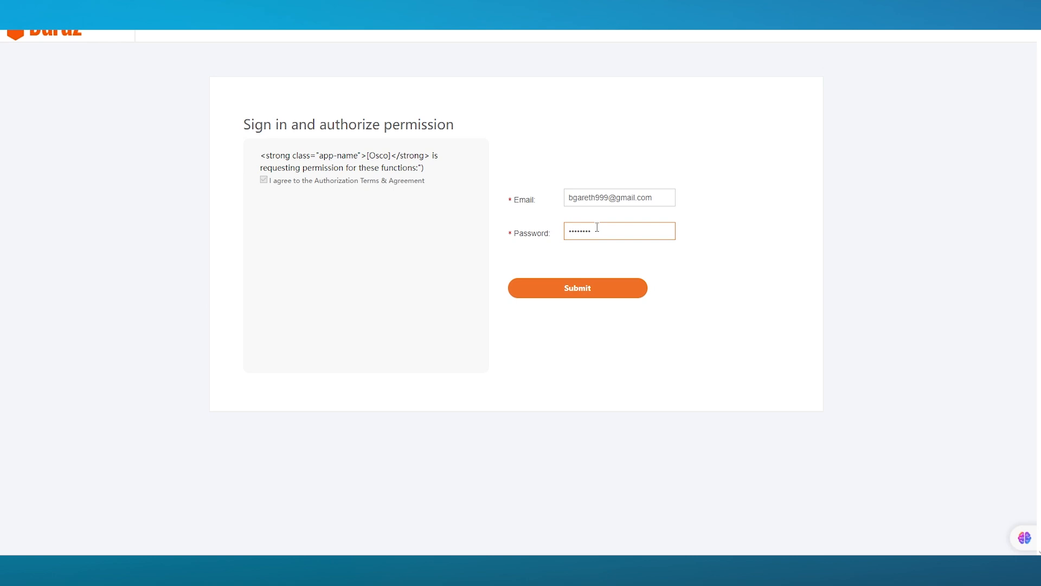
- Attempt Daraz sign-in twice; both are rejected with an incorrect password alert
left_click(575, 288)
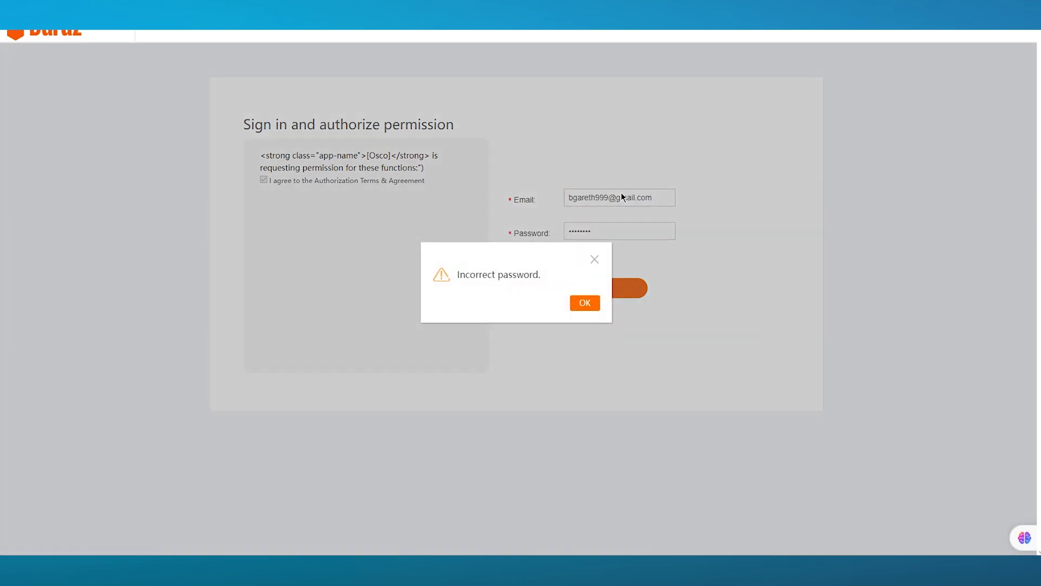
left_click(583, 302)
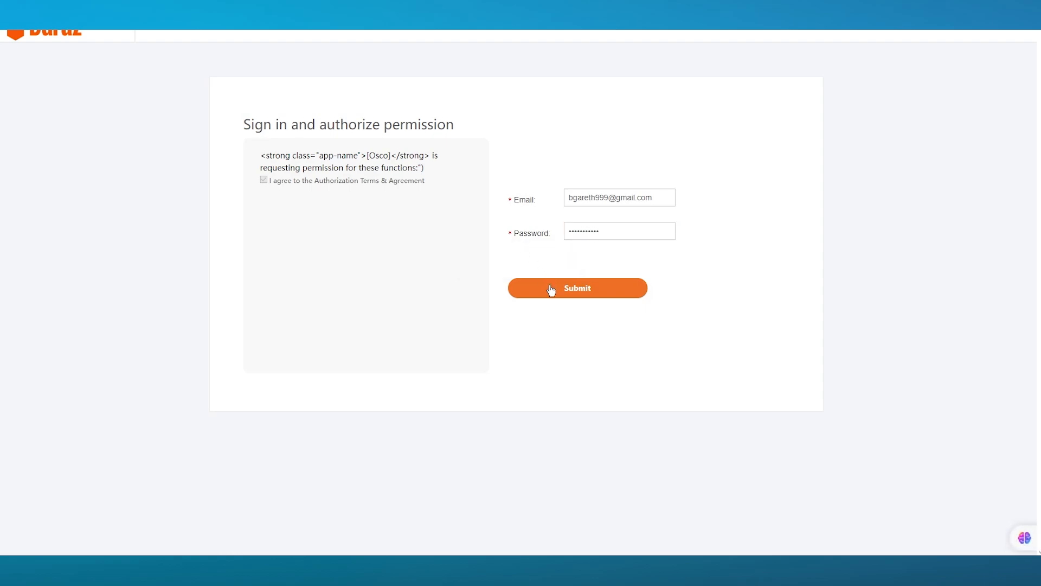
left_click(576, 288)
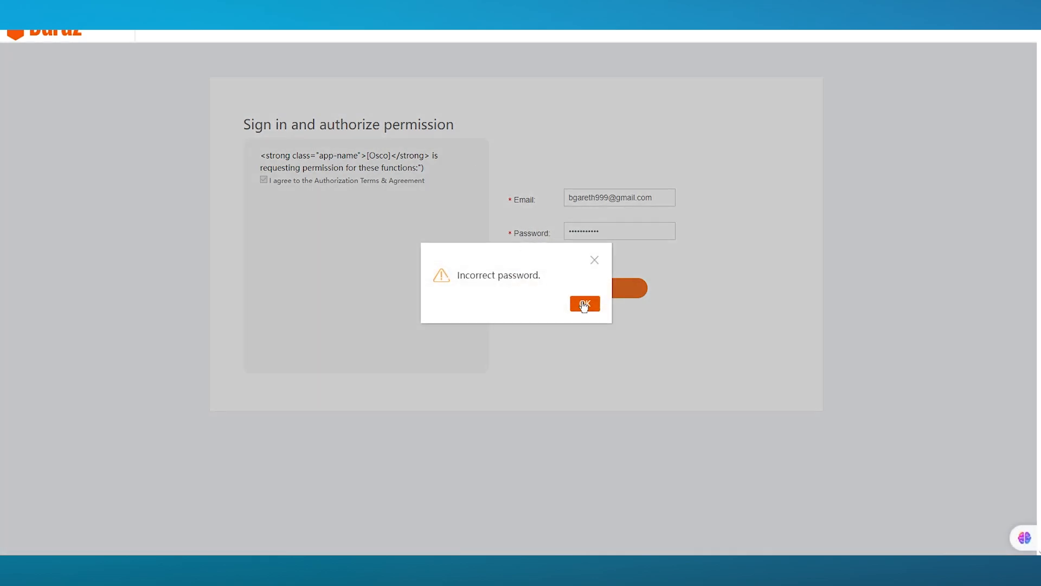
left_click(583, 303)
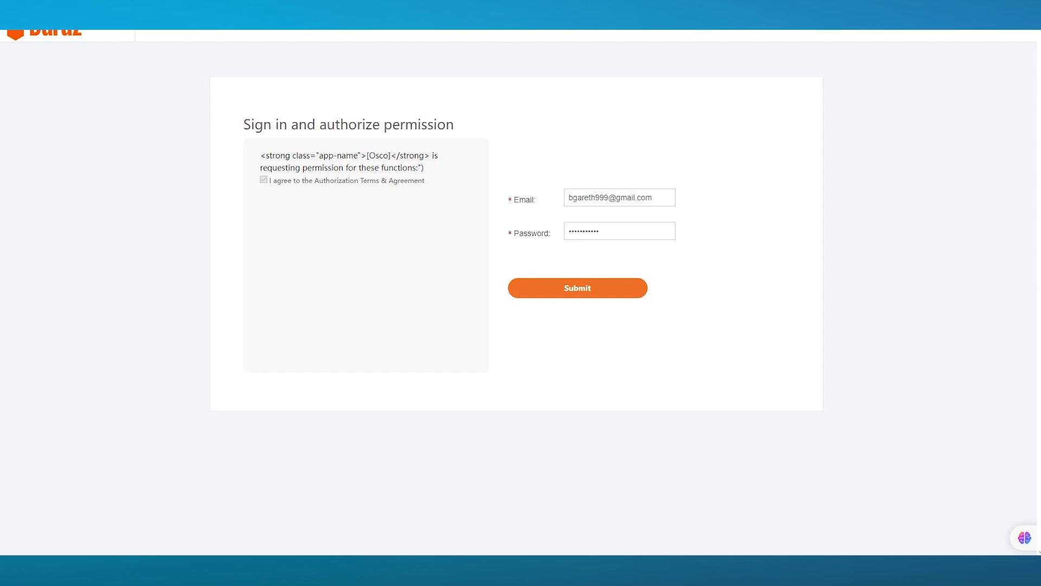
- Give up authorizing and end on the Daraz shopping homepage
left_click(576, 287)
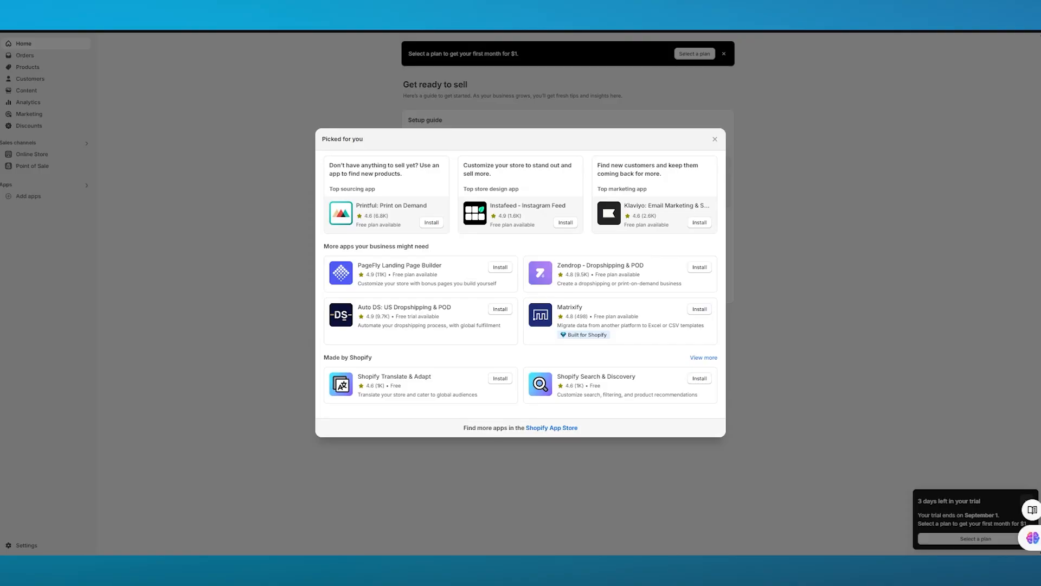
left_click(715, 139)
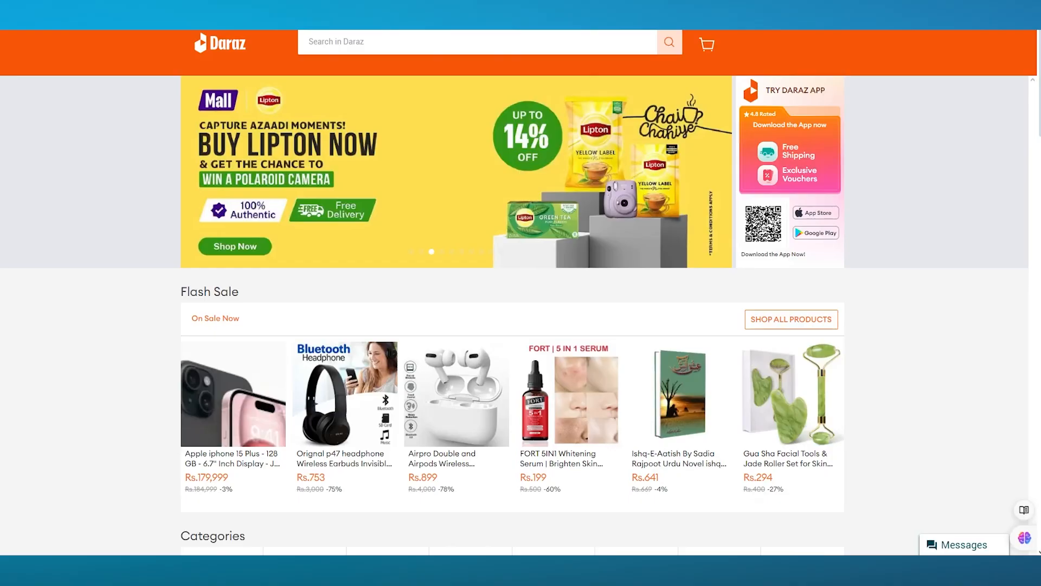
scroll("down", 3)
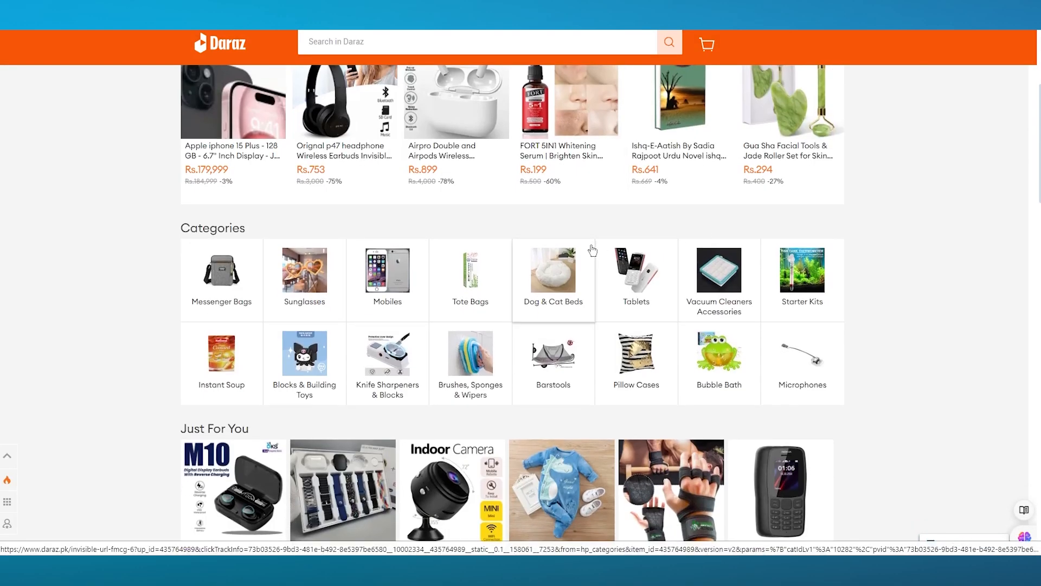
scroll("down", 3)
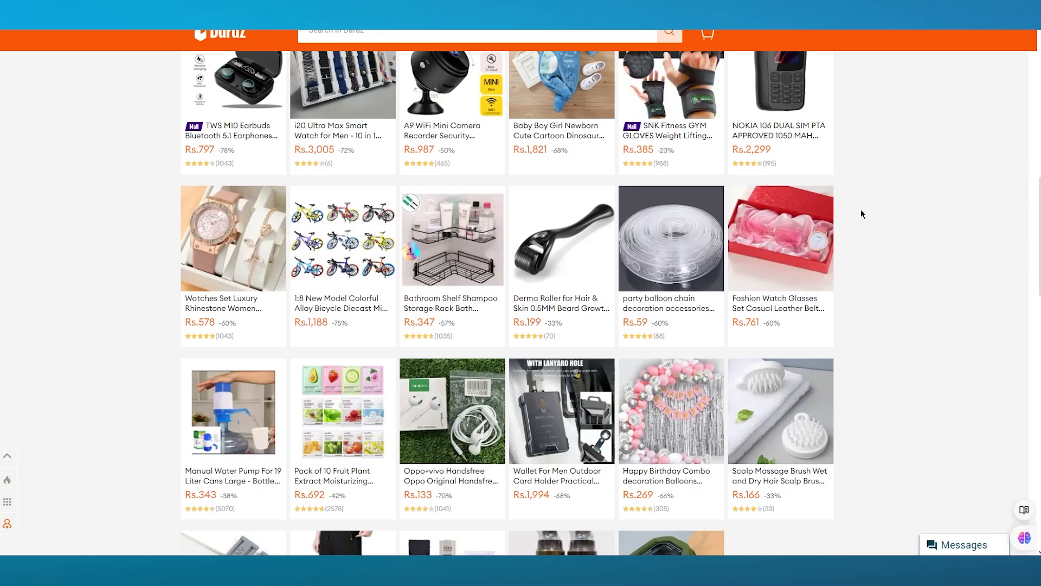
mouse_move(634, 251)
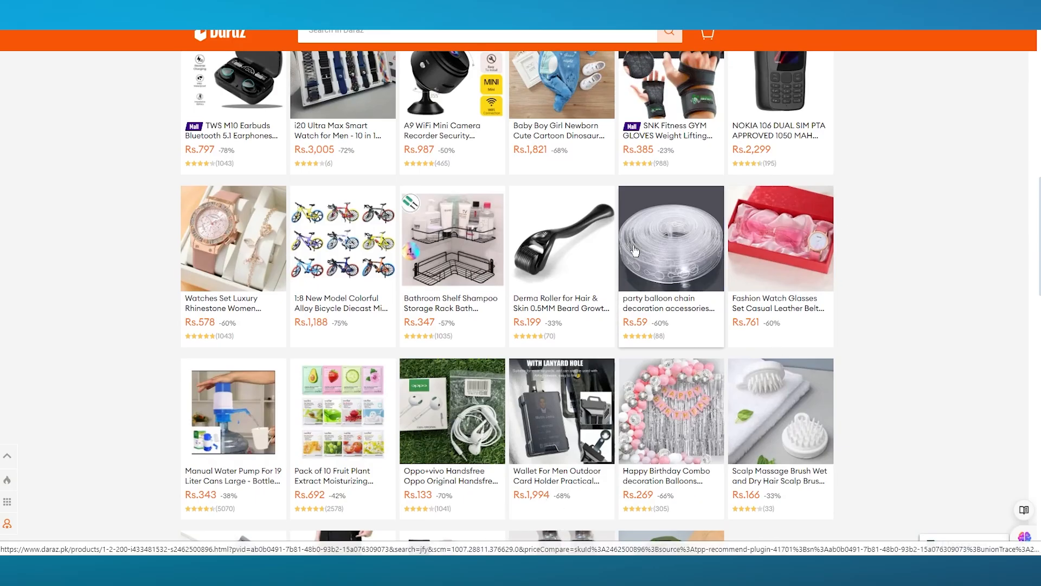
scroll("down", 3)
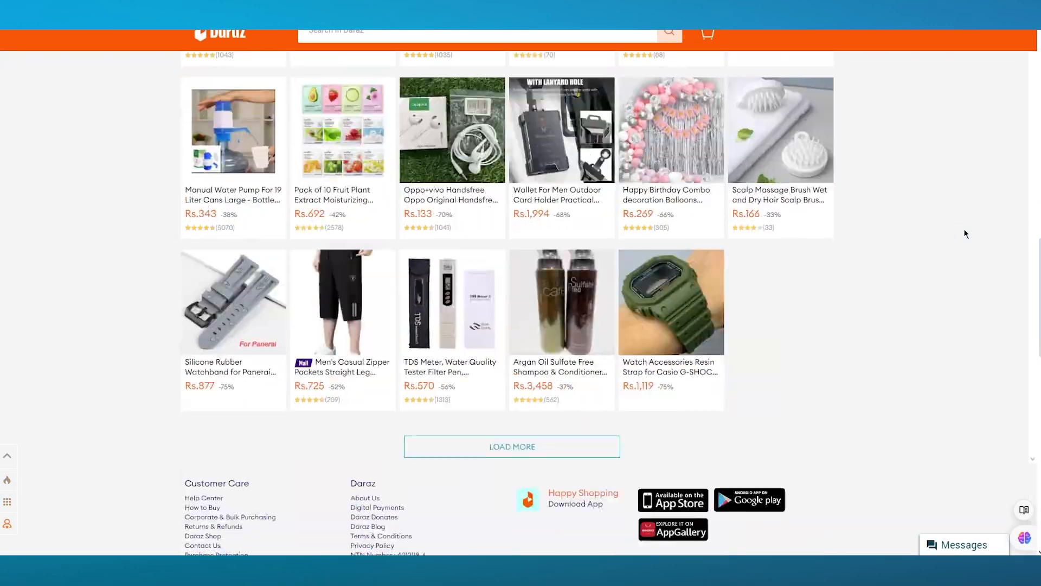